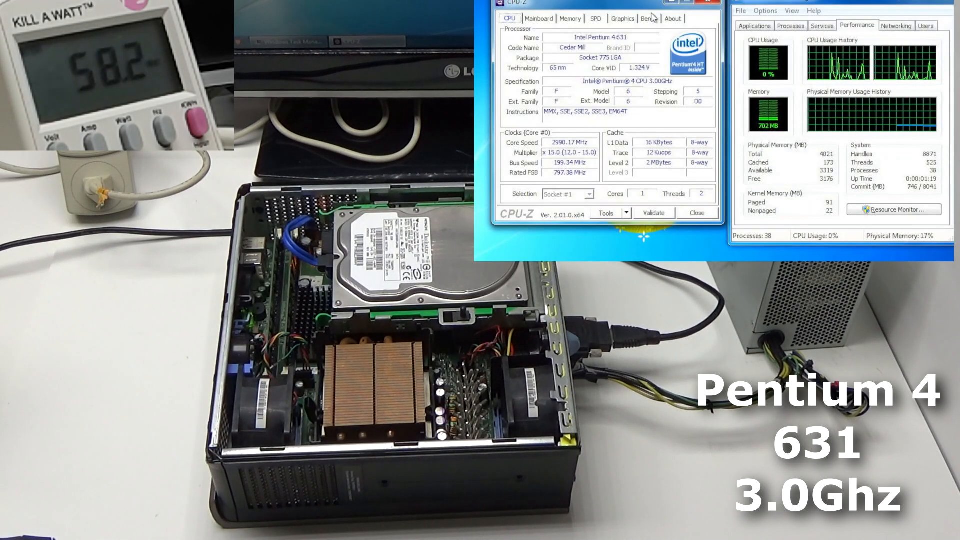
- Show the Bench page for the Pentium 4 631 and start its CPU run
{"action": "left_click", "coordinate": [648, 18]}
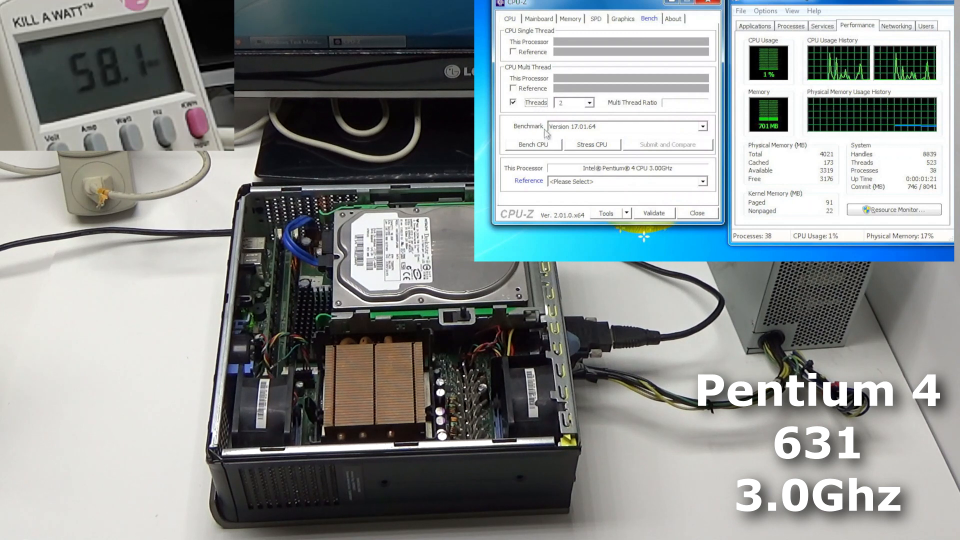
{"action": "left_click", "coordinate": [532, 144]}
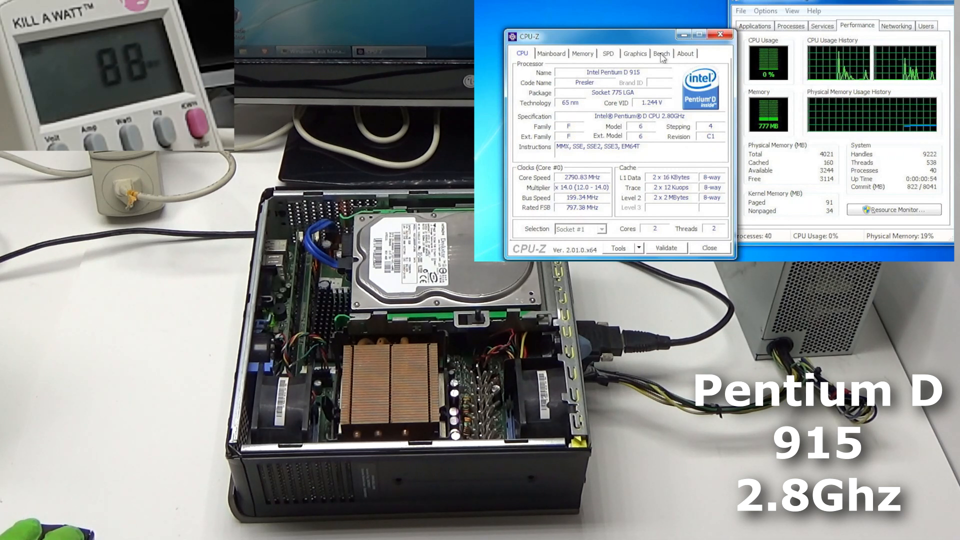
- Stress-test then benchmark the Pentium D 915, scoring 92.5 single and 176.3 multi-thread
{"action": "left_click", "coordinate": [661, 53]}
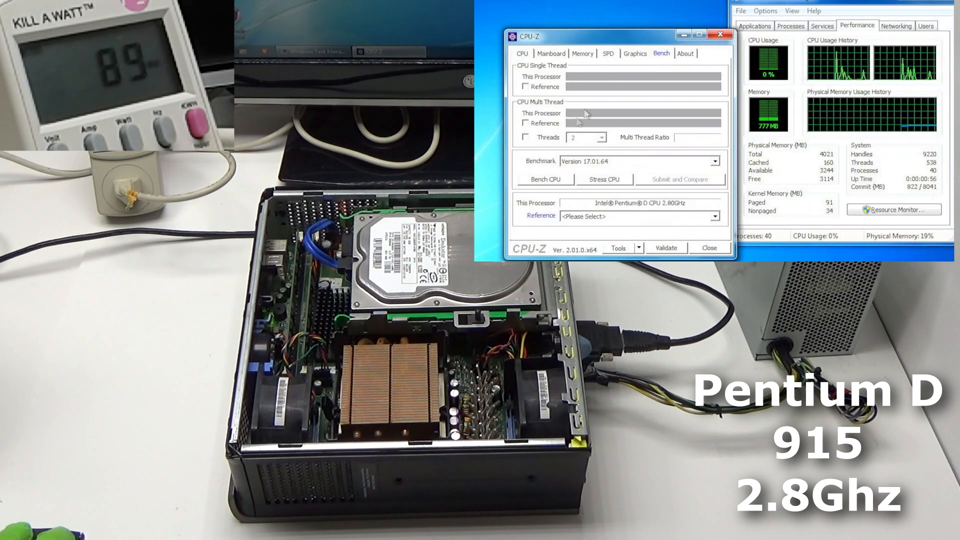
{"action": "left_click", "coordinate": [545, 179]}
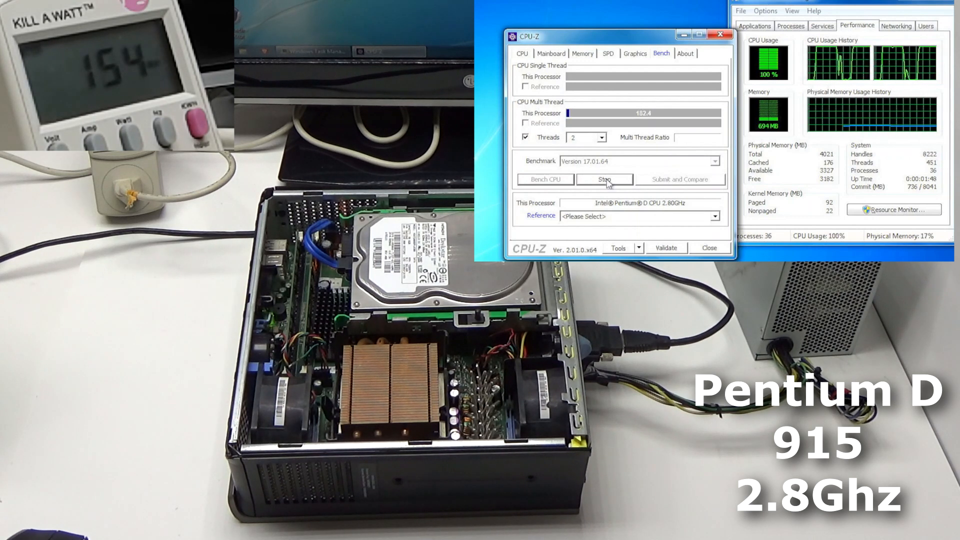
{"action": "left_click", "coordinate": [604, 179]}
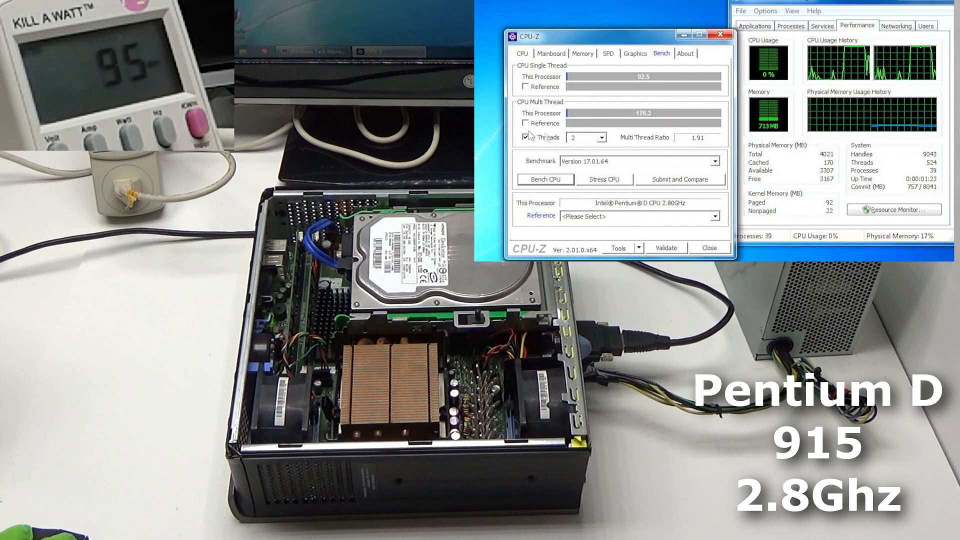
{"action": "left_click", "coordinate": [604, 179]}
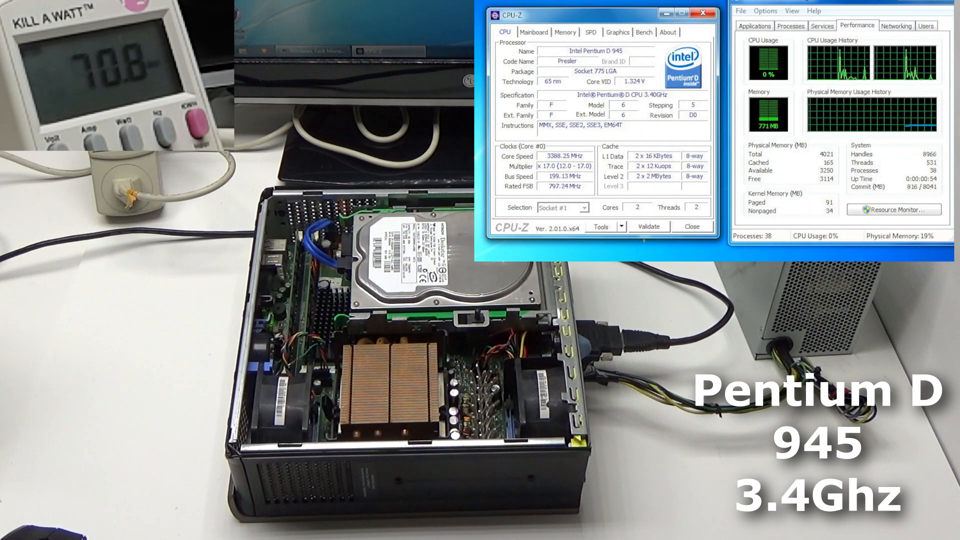
- Benchmark the swapped-in Pentium D 945, scoring 113.6 single and 202.0 multi-thread
{"action": "left_click", "coordinate": [643, 32]}
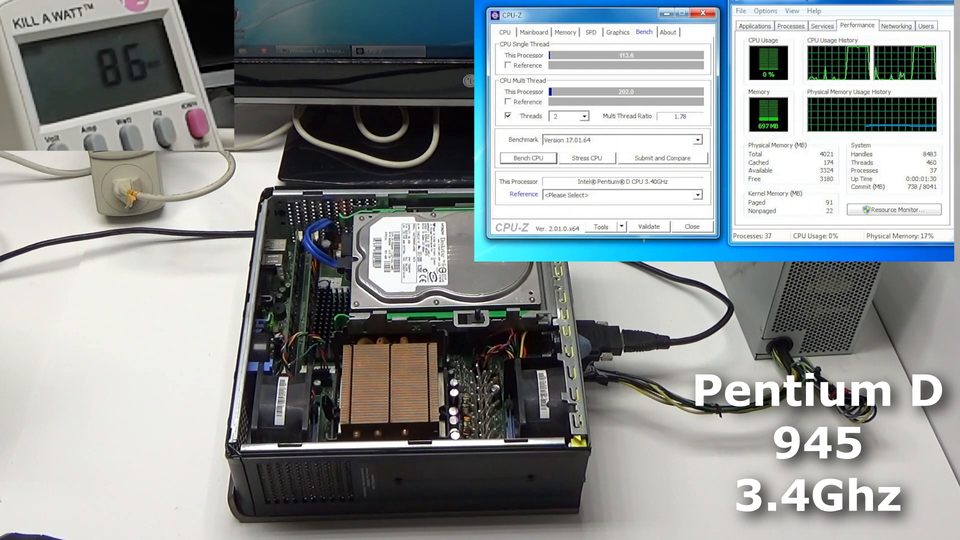
{"action": "left_click", "coordinate": [504, 31]}
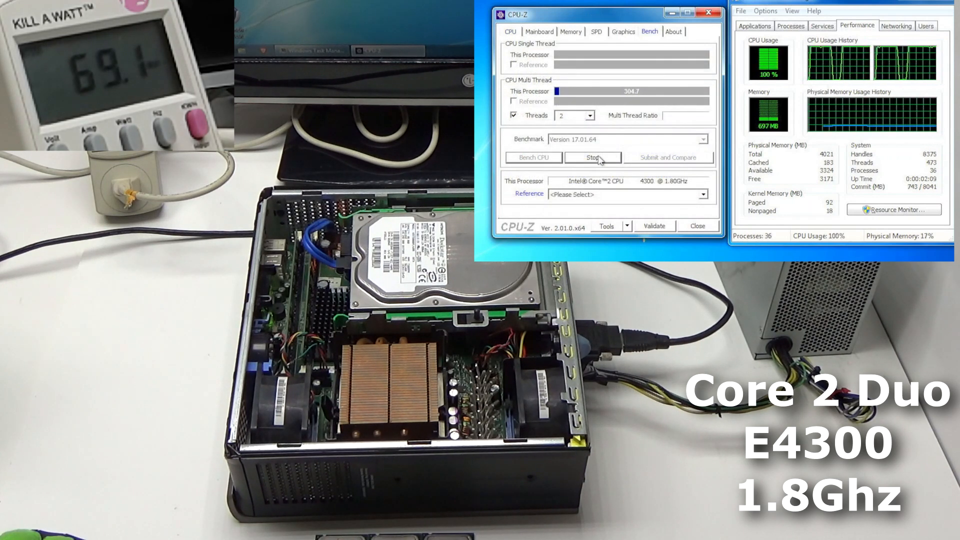
- Stop the E4300 stress test, then show the processor details for the Core 2 Duo E4500
{"action": "left_click", "coordinate": [592, 157]}
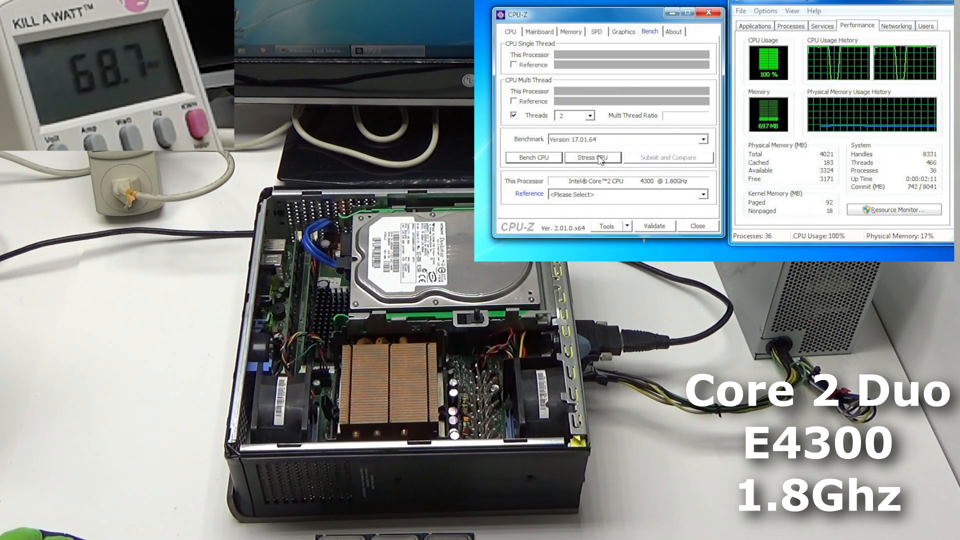
{"action": "left_click", "coordinate": [533, 157]}
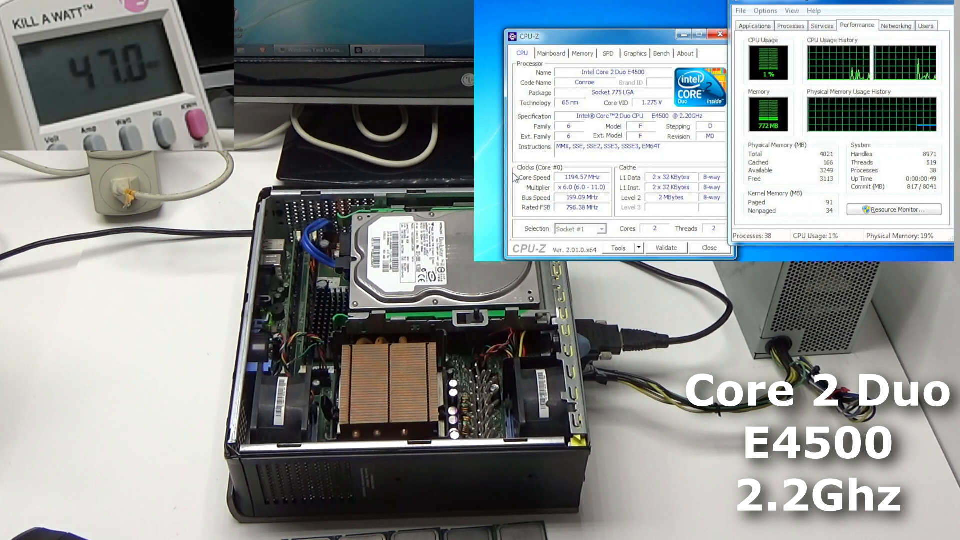
{"action": "left_click", "coordinate": [661, 53]}
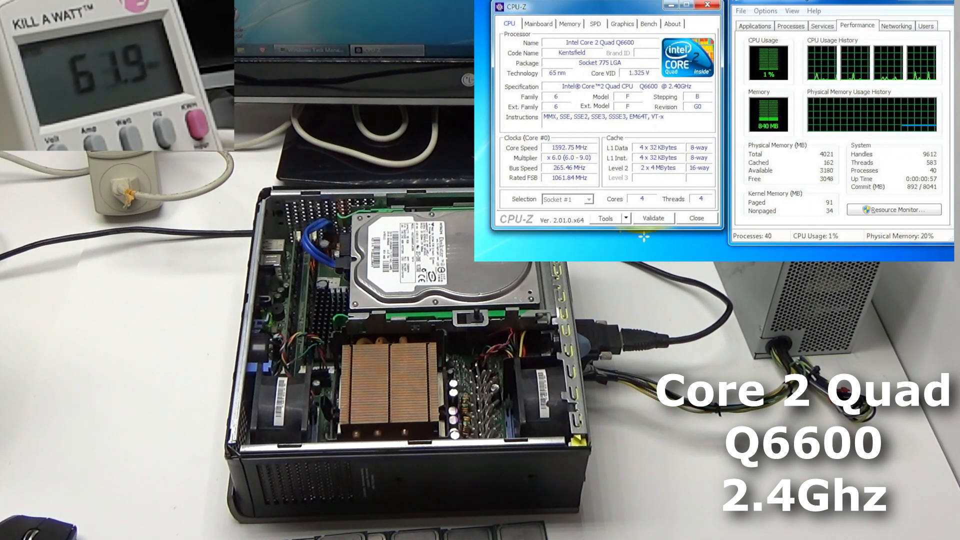
- Review the Q6600 mainboard details, benchmark it at 214.3/849.5, and start a stress test
{"action": "left_click", "coordinate": [538, 23]}
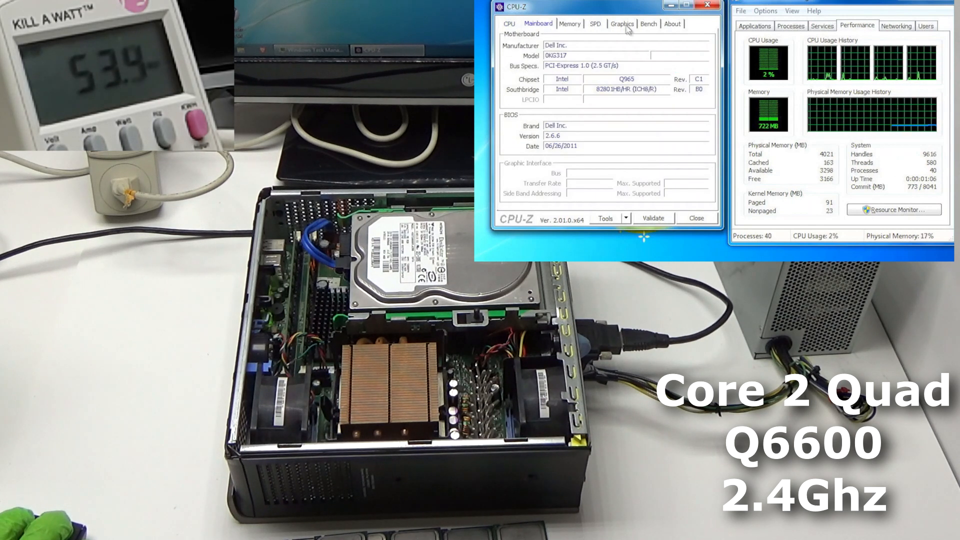
{"action": "left_click", "coordinate": [649, 23]}
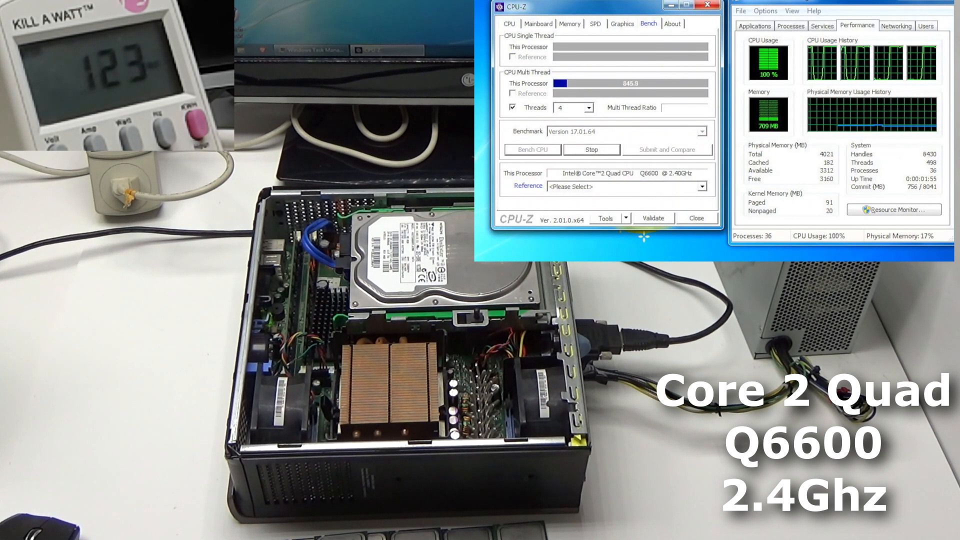
{"action": "left_click", "coordinate": [591, 149]}
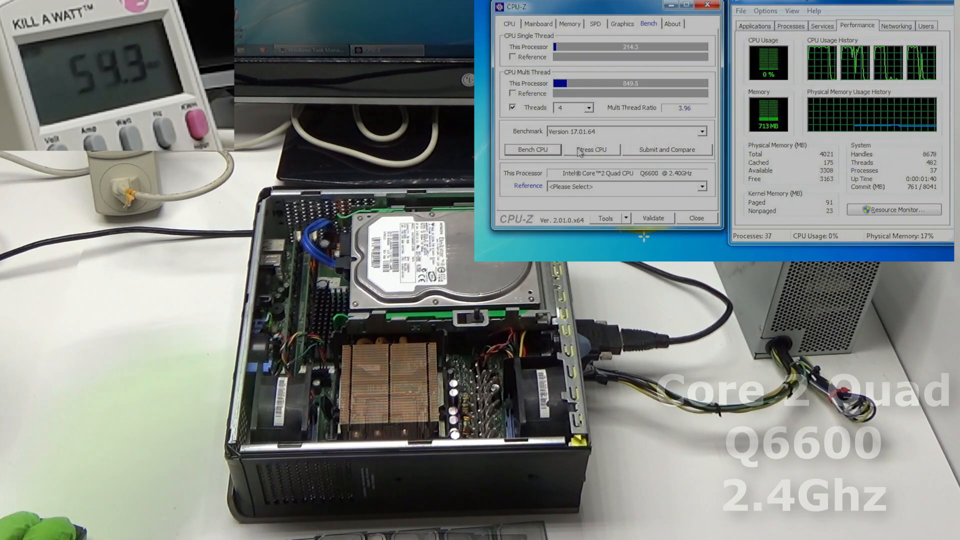
{"action": "left_click", "coordinate": [509, 36]}
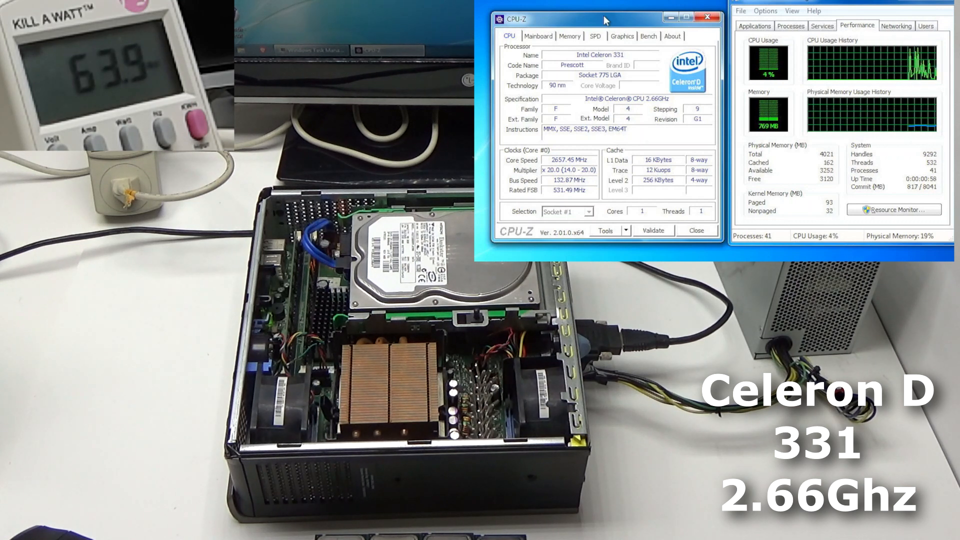
- Start a one-thread stress test on the Celeron D 331 from the Bench page
{"action": "left_click", "coordinate": [648, 36]}
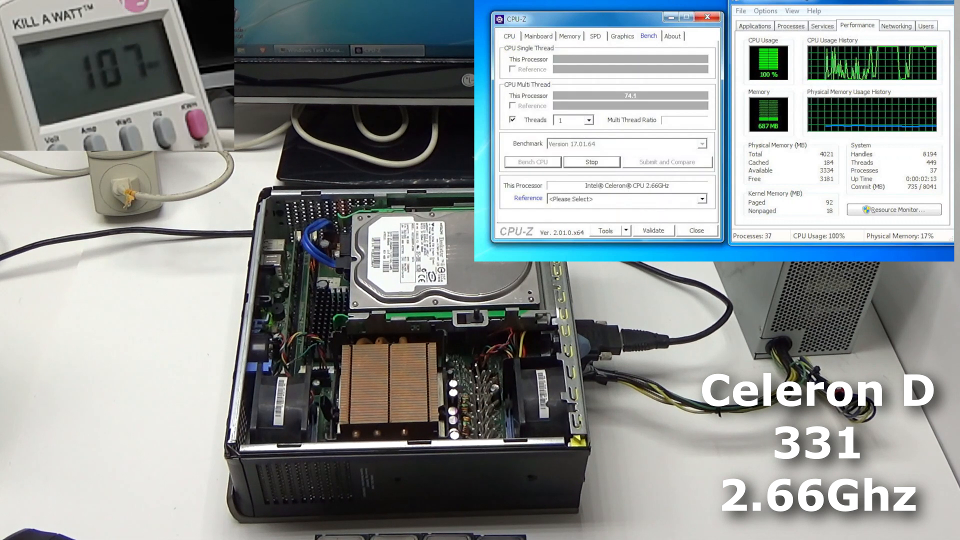